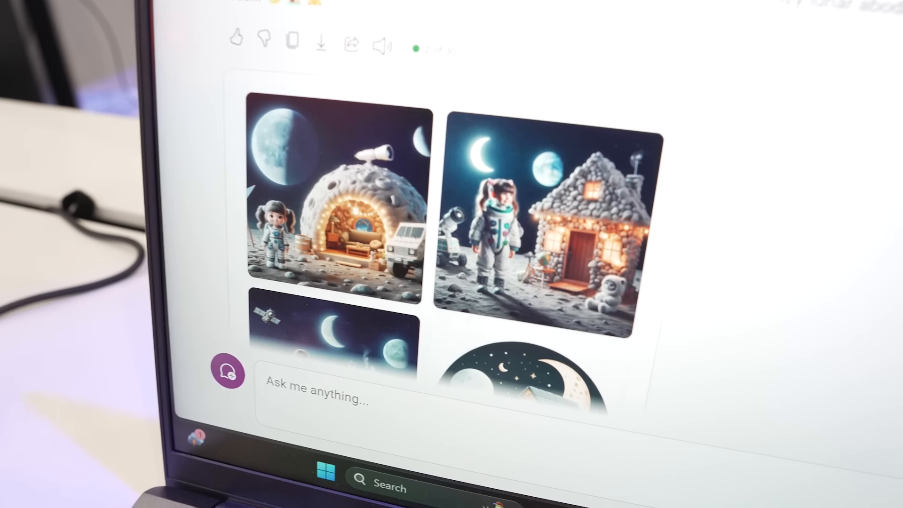
# Scroll the Copilot chat past the astronaut images to the four raft images
pyautogui.scroll(-3)
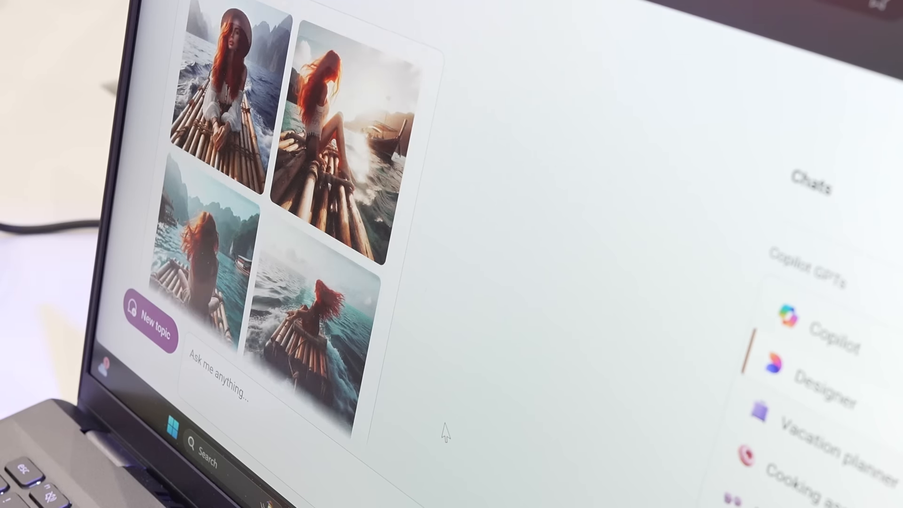
# View a raft image in Designer, then open the sandwich-eating raft image at full size
pyautogui.scroll(-3)
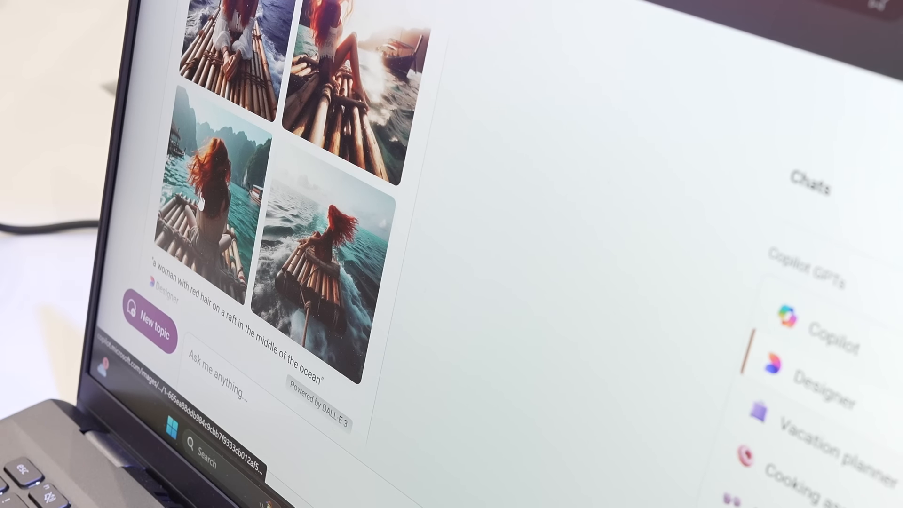
pyautogui.click(202, 173)
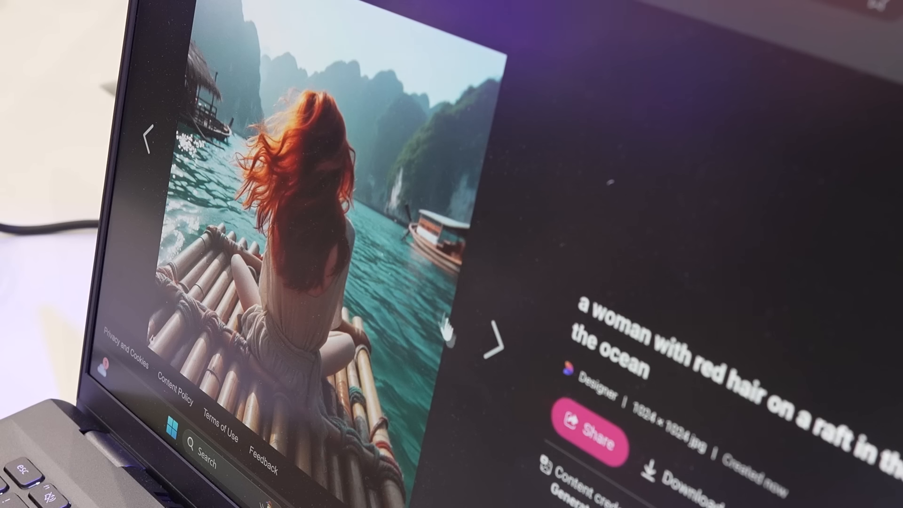
pyautogui.click(499, 343)
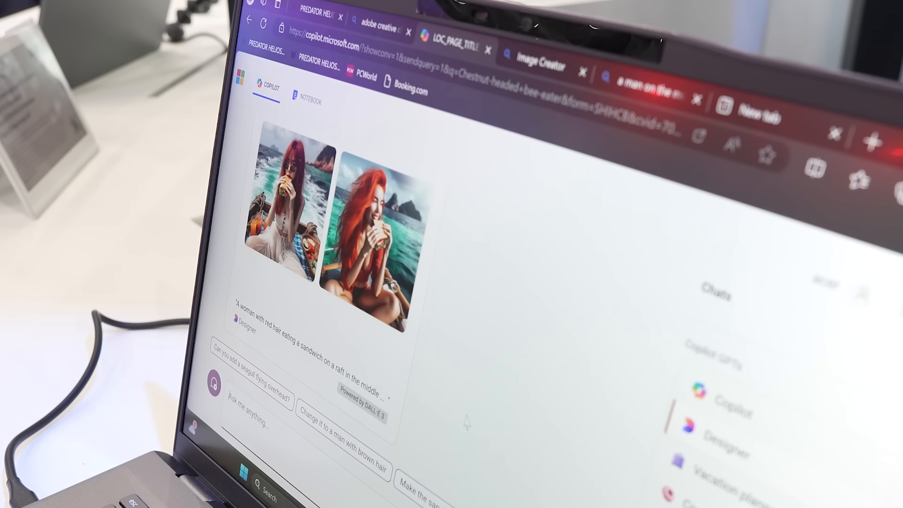
pyautogui.click(291, 202)
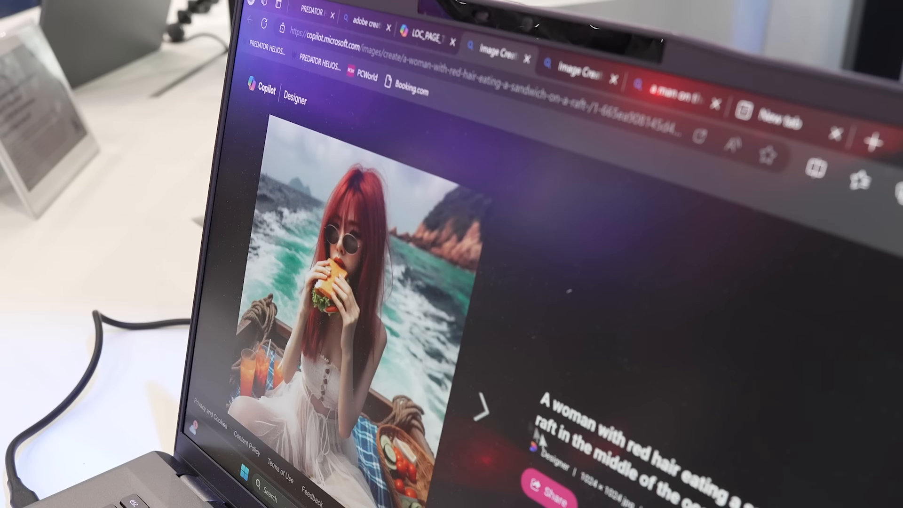